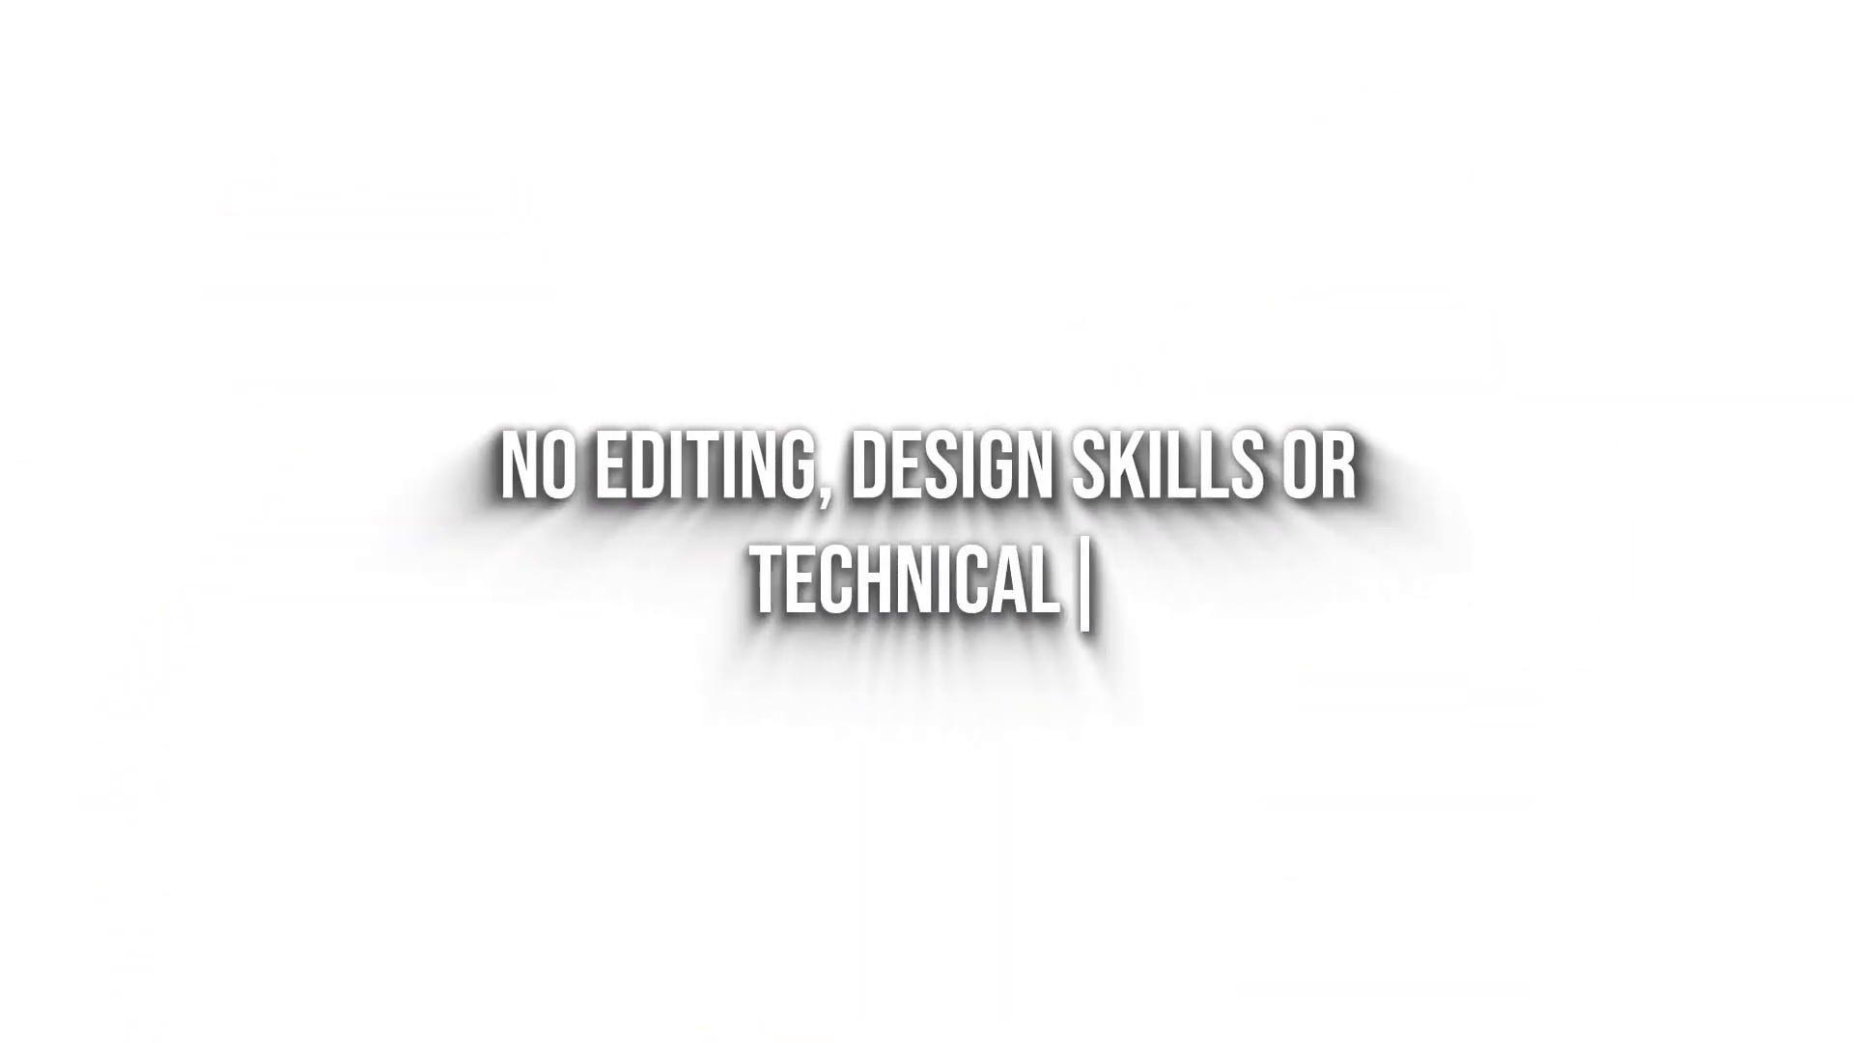
type("EXPERIENCE NEEDED.")
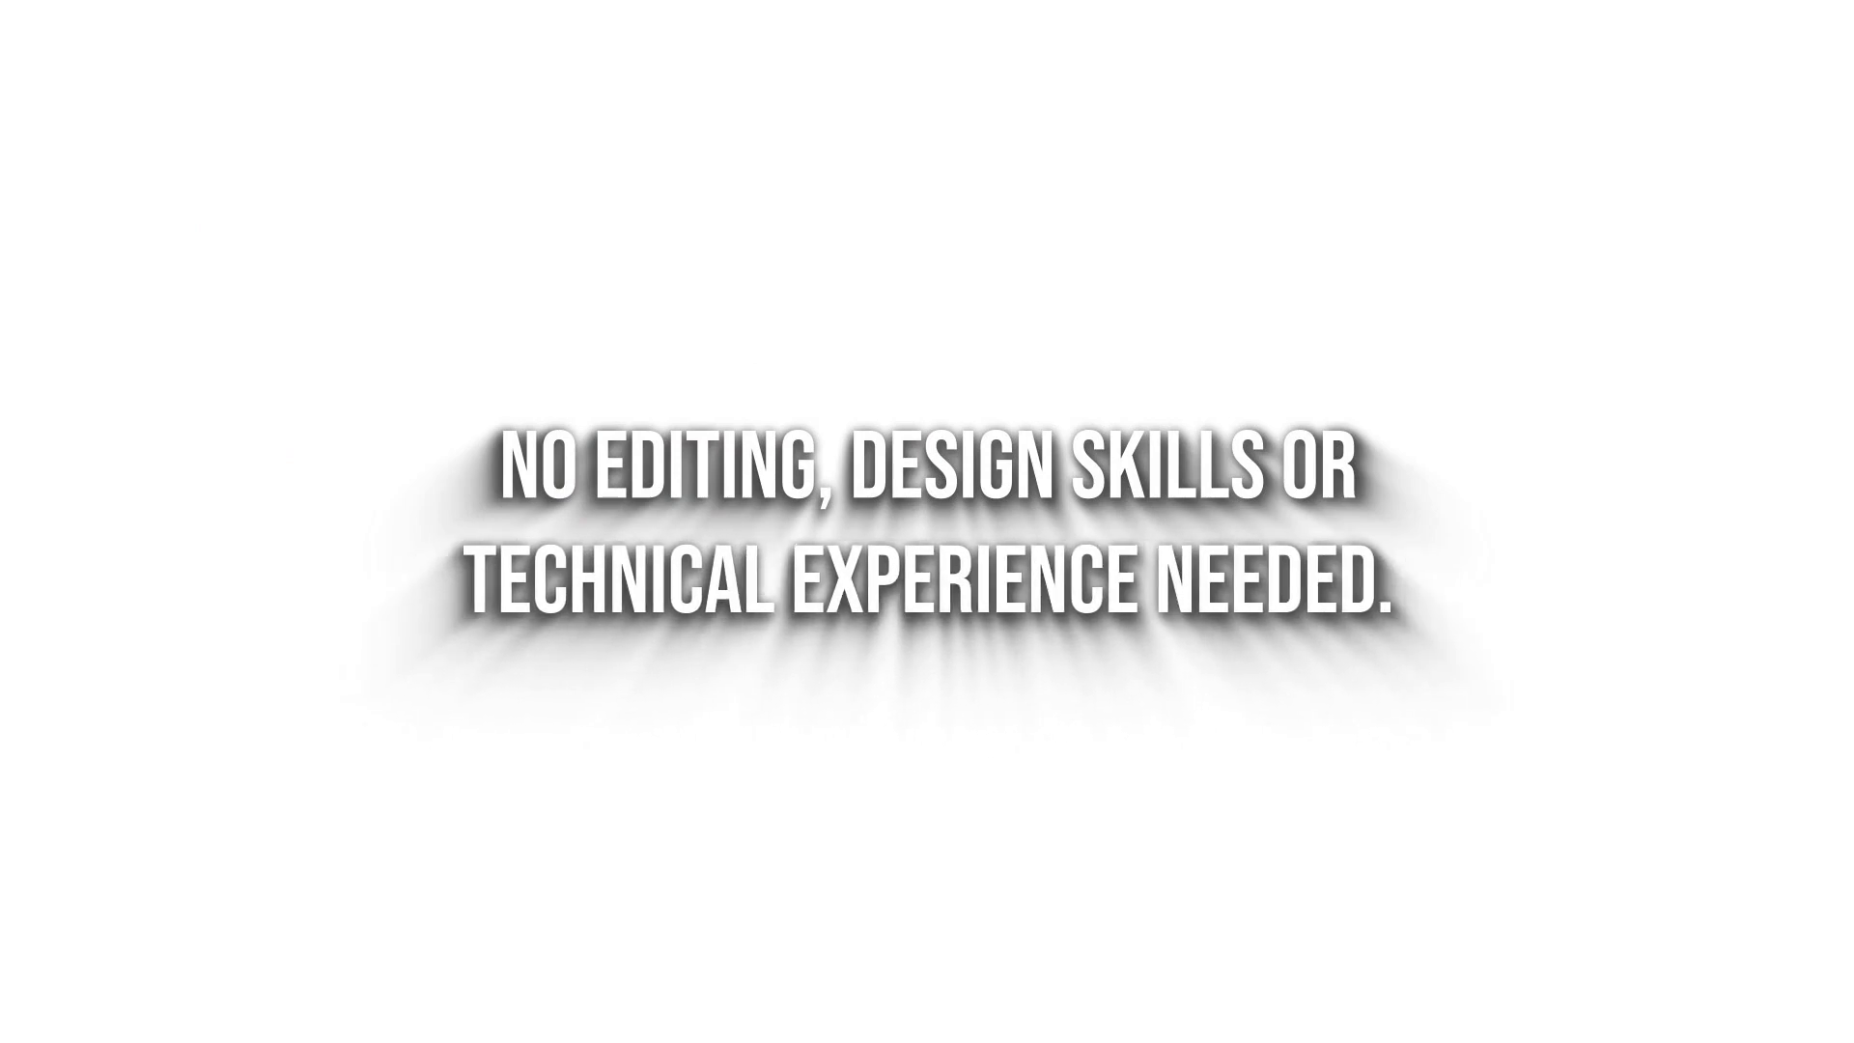